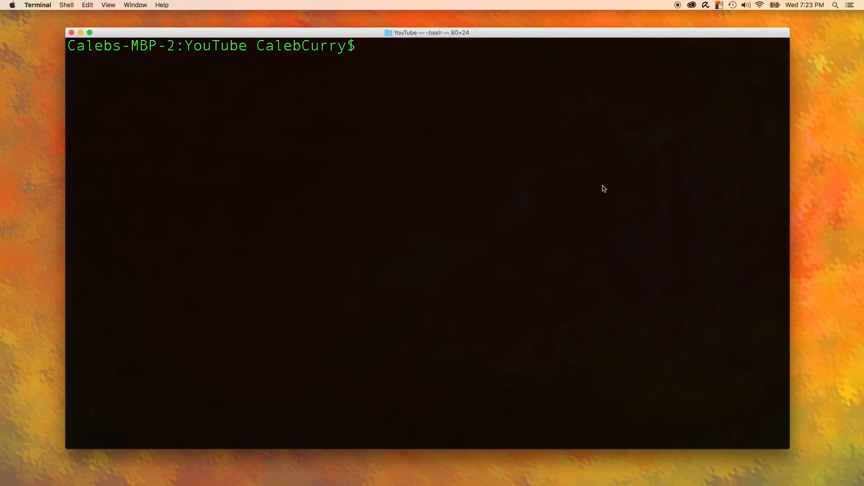
Check the current path with pwd and ls, then create a folder named test with mkdir.
{"action": "type", "text": "pwd"}
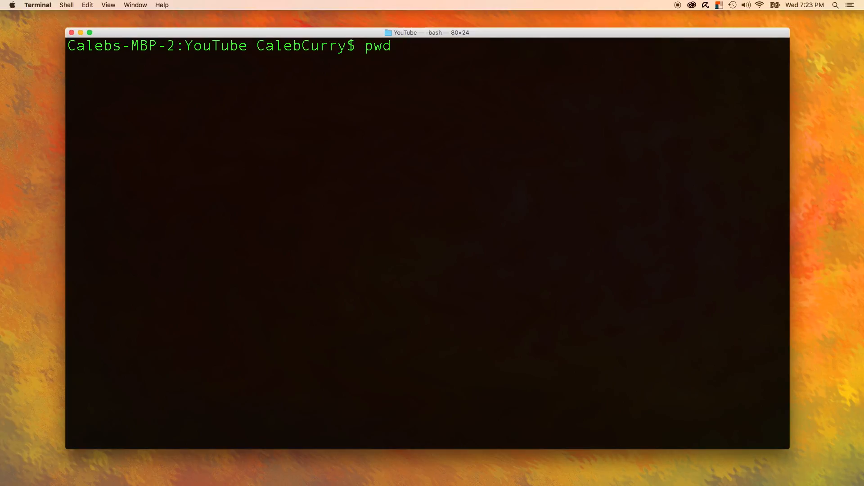
{"action": "key", "text": "Return"}
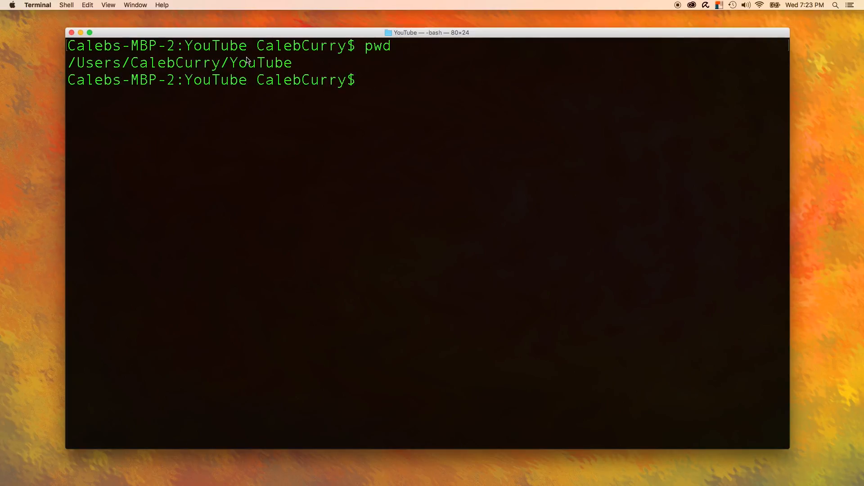
{"action": "type", "text": "ls"}
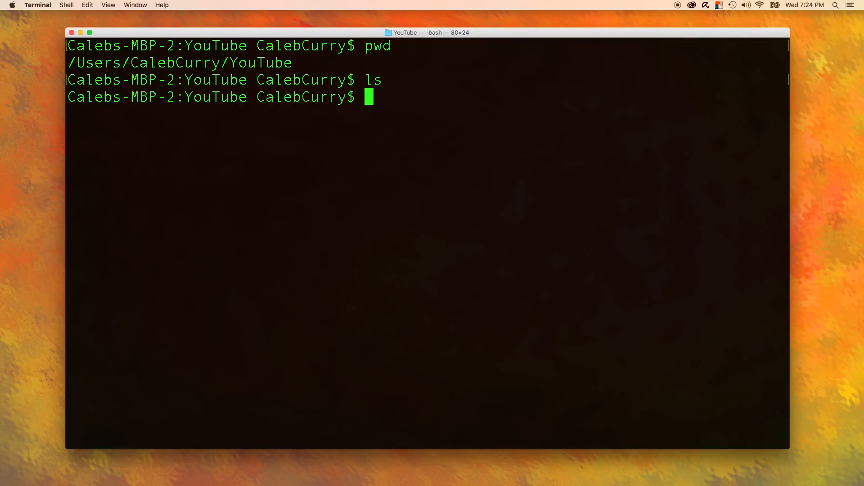
{"action": "type", "text": "mk"}
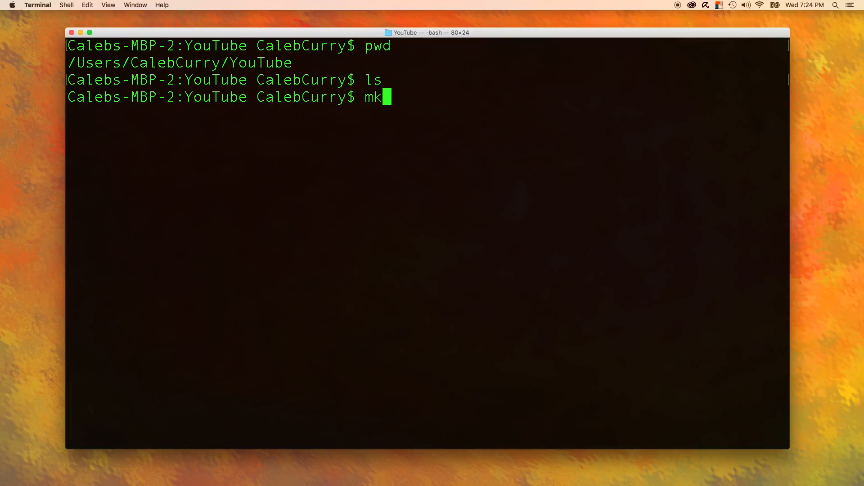
{"action": "type", "text": "dir test"}
{"action": "type", "text": "ls"}
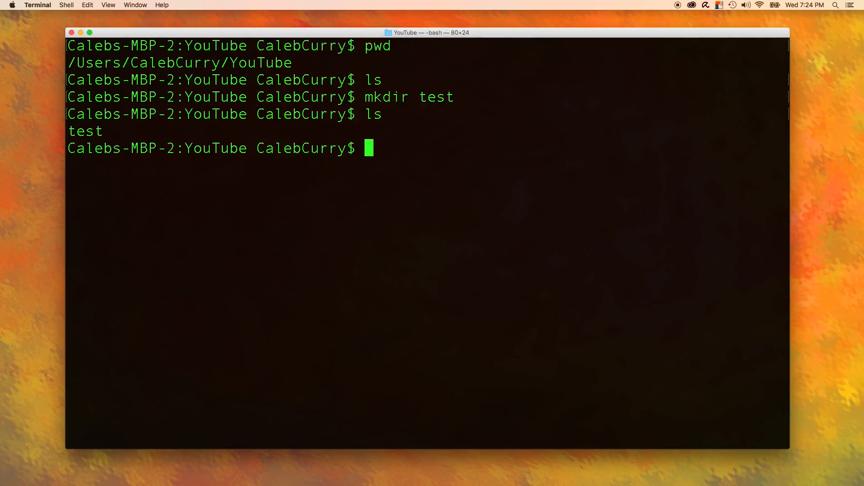
{"action": "mouse_move", "coordinate": [369, 181]}
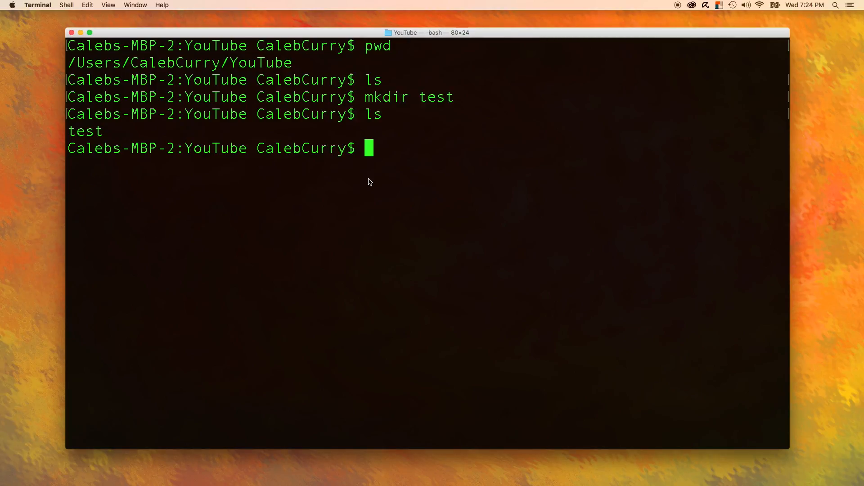
Move into the new test folder, then return to YouTube with cd ..
{"action": "type", "text": "cd test"}
{"action": "type", "text": "pwd"}
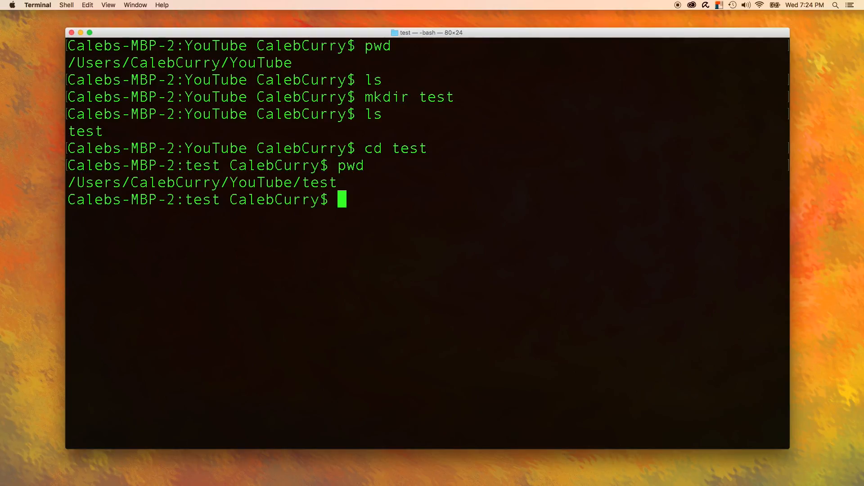
{"action": "type", "text": "cd .."}
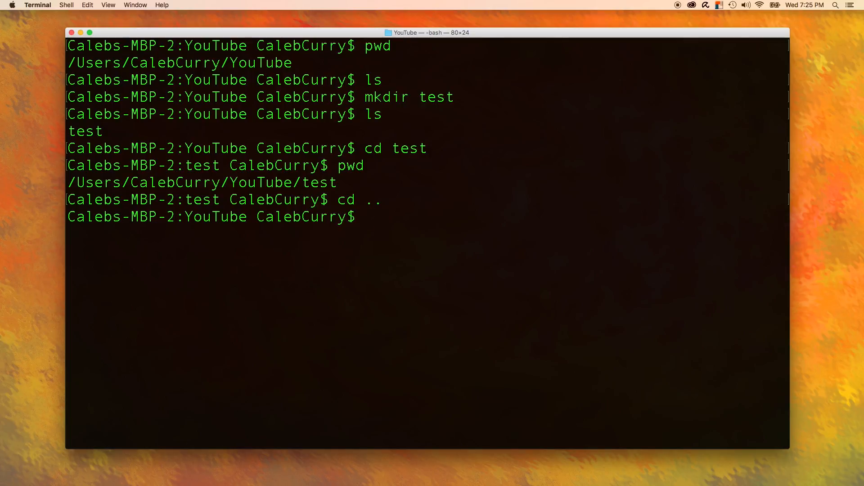
Create pumpernickel and kombucha with one mkdir and try Tab-completing cd p.
{"action": "type", "text": "mkdir pumpernickel kombucha"}
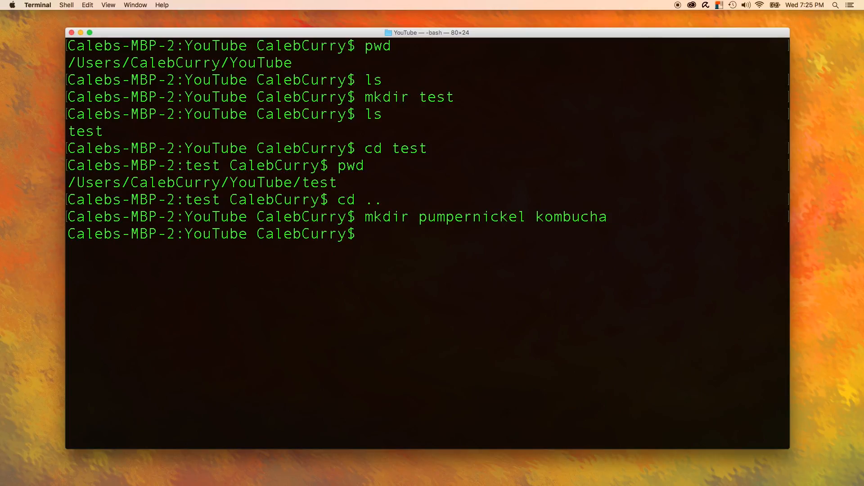
{"action": "type", "text": "cd p"}
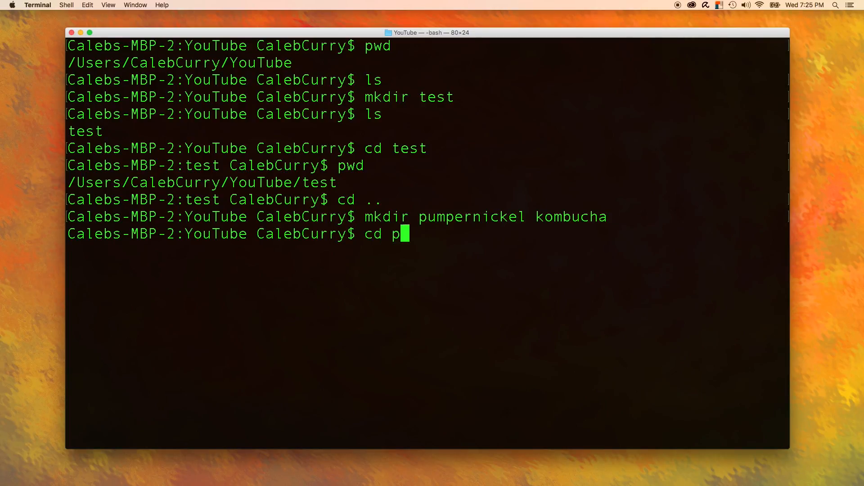
{"action": "key", "text": "Tab"}
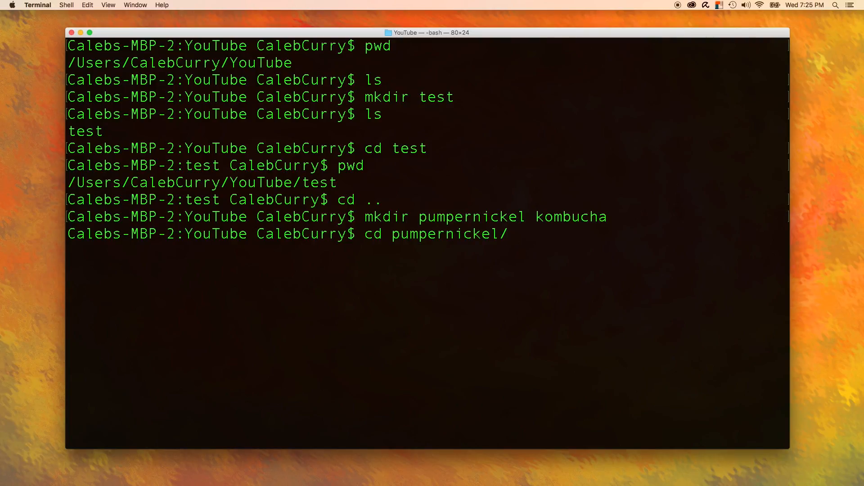
{"action": "key", "text": "Backspace"}
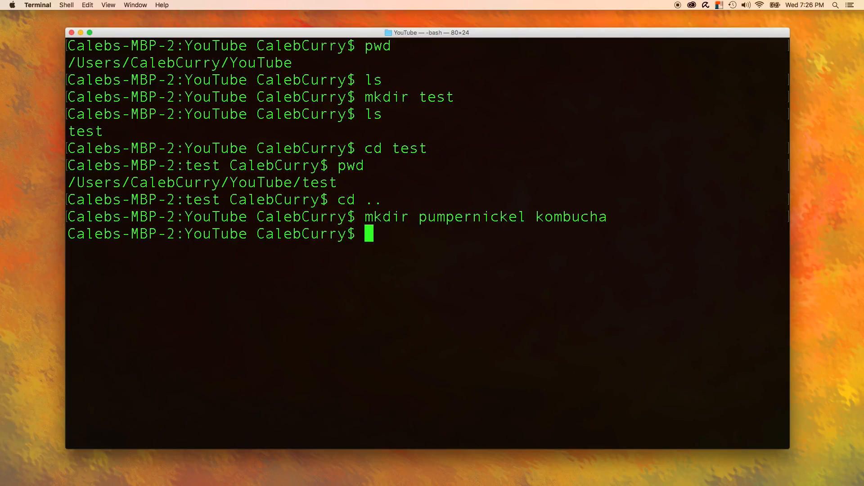
Create a plump folder and use Tab completion to list and enter folders starting with p.
{"action": "type", "text": "mkdir plump"}
{"action": "type", "text": "cd"}
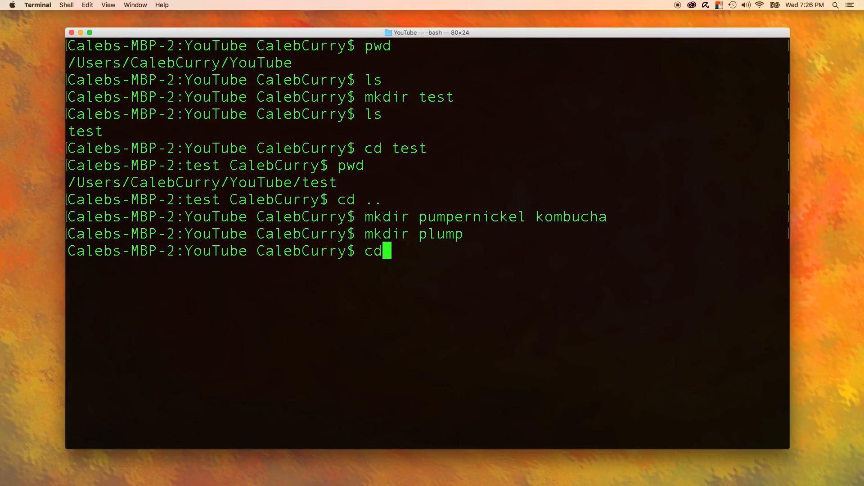
{"action": "type", "text": "pl"}
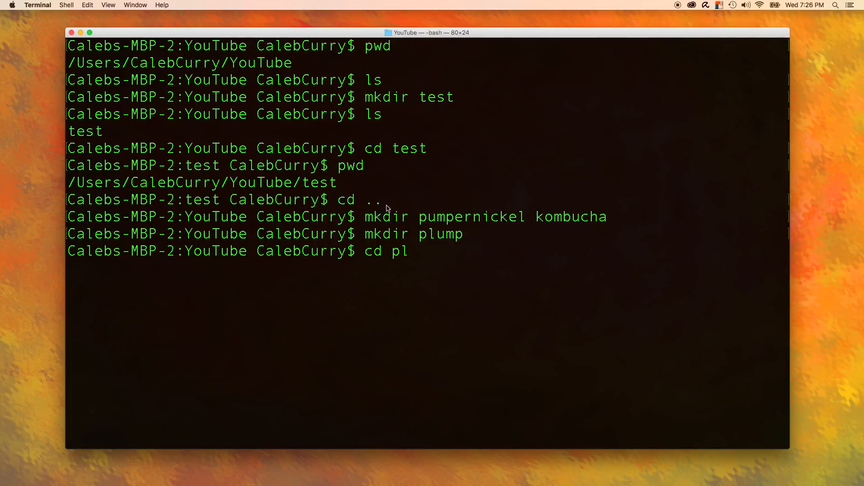
{"action": "mouse_move", "coordinate": [408, 218]}
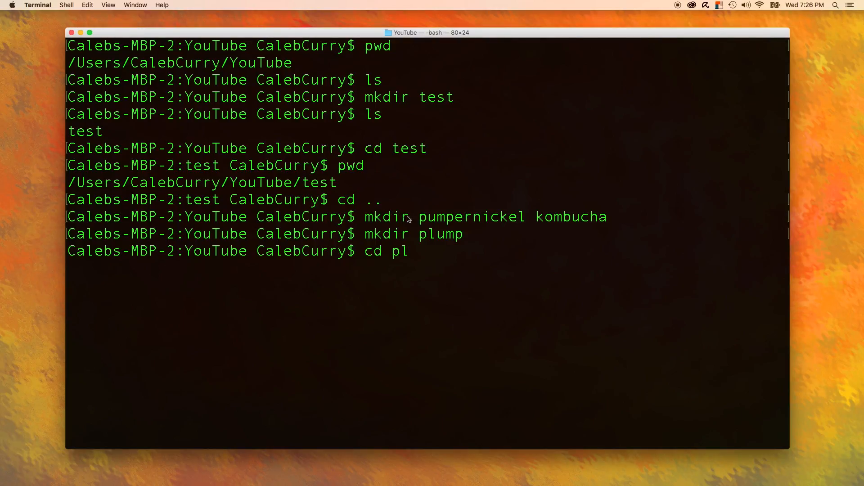
{"action": "double_click", "coordinate": [441, 234]}
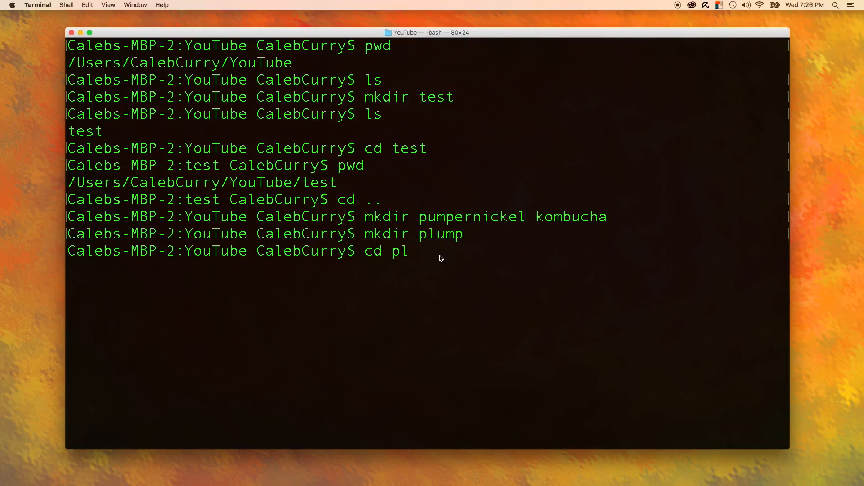
{"action": "key", "text": "Tab"}
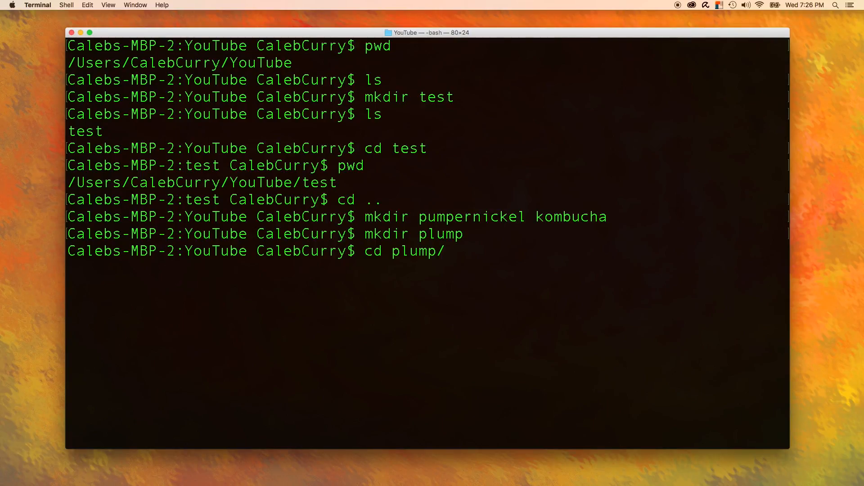
{"action": "key", "text": "Backspace"}
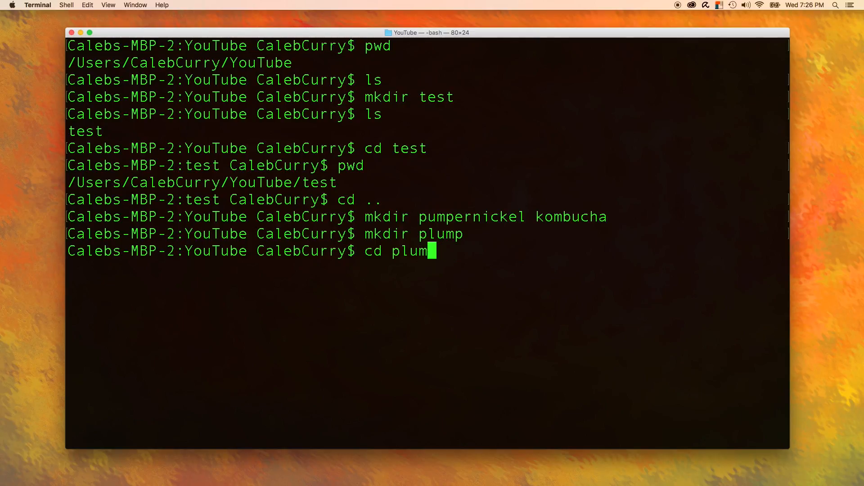
{"action": "key", "text": "Backspace"}
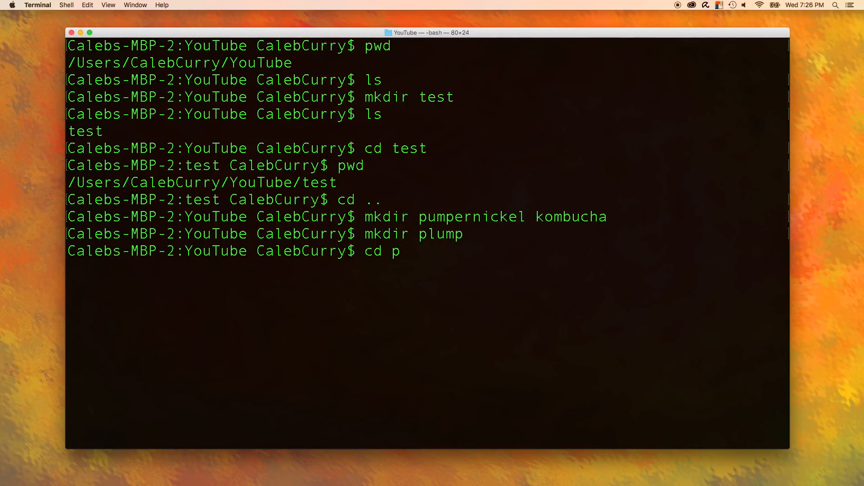
{"action": "key", "text": "tab"}
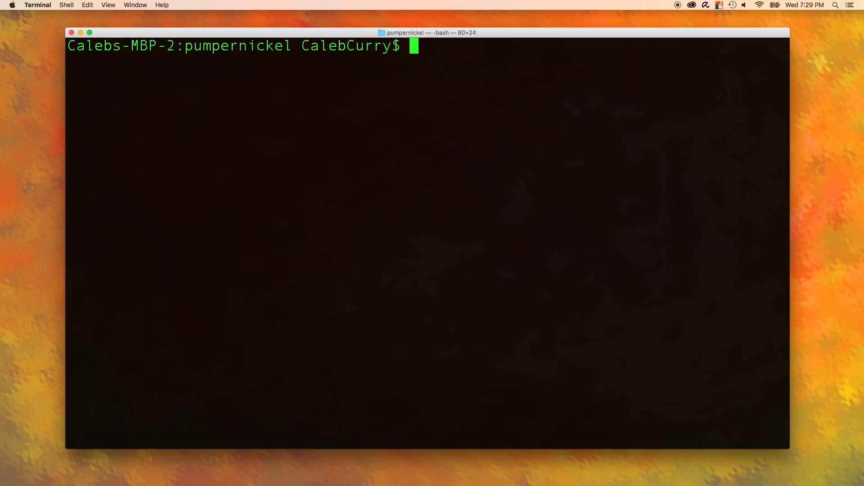
Echo "Hello World" to the screen, then redirect it with > into a file named output.
{"action": "type", "text": "echo \""}
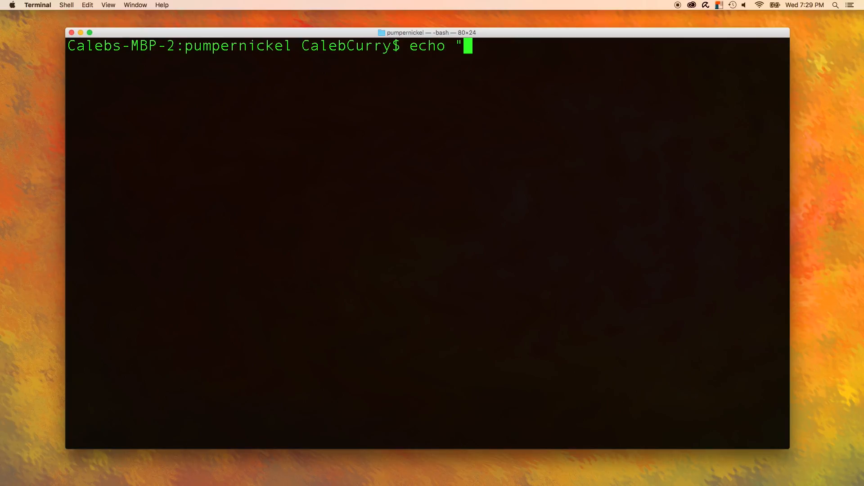
{"action": "type", "text": "Hello"}
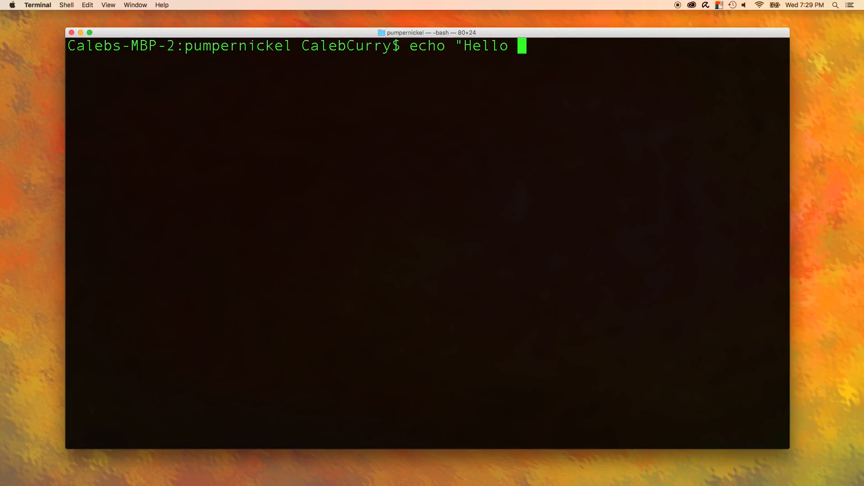
{"action": "type", "text": "World\""}
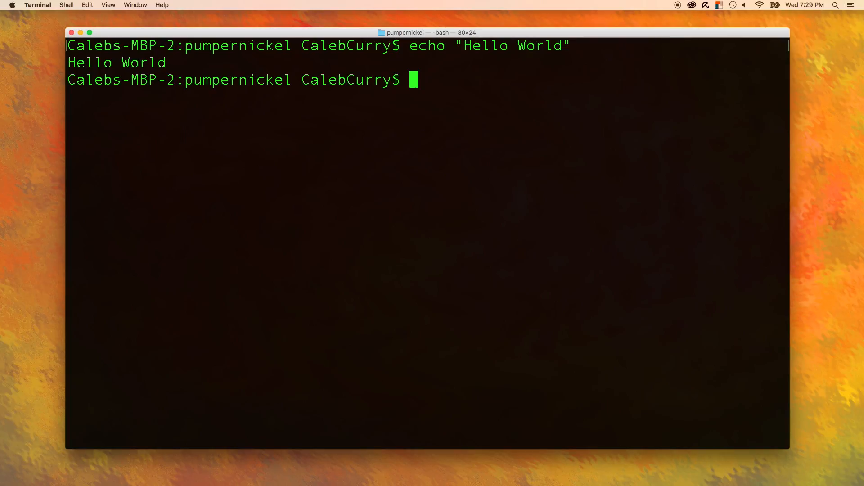
{"action": "type", "text": "echo \""}
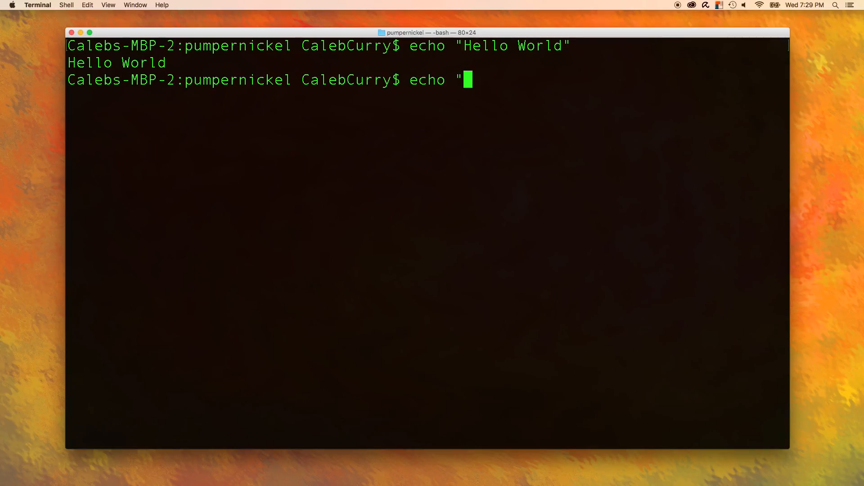
{"action": "type", "text": "Hello World\""}
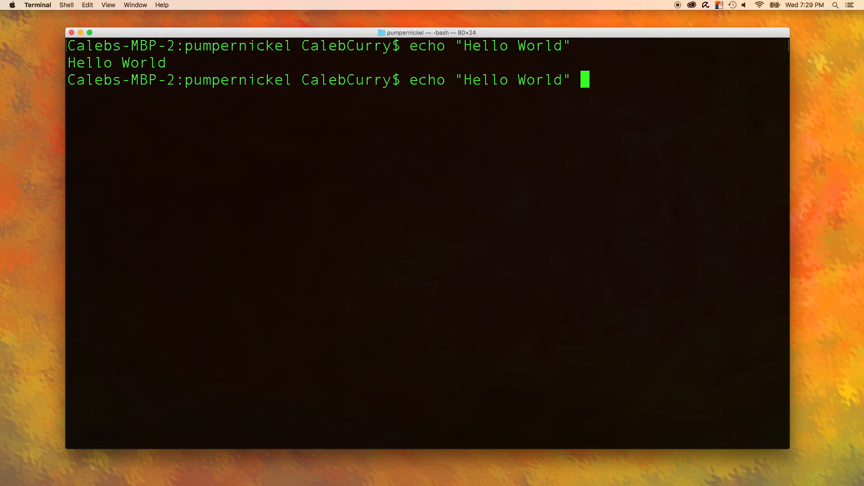
{"action": "type", "text": ">"}
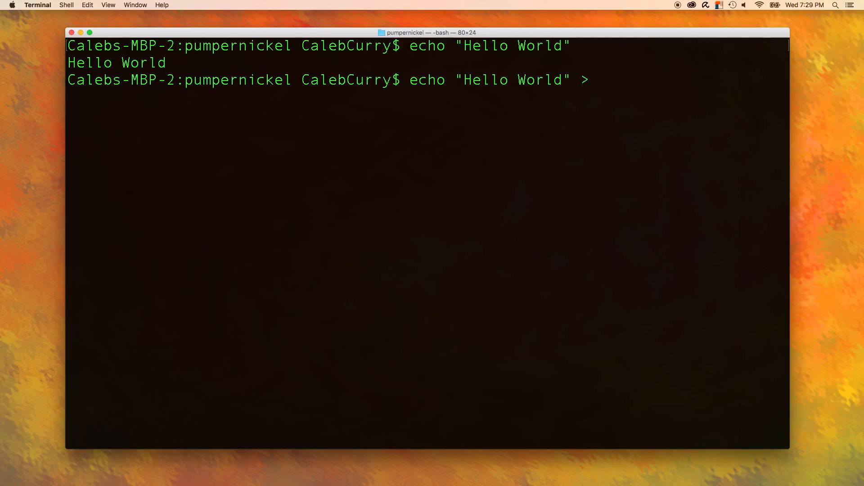
{"action": "type", "text": "output"}
{"action": "type", "text": "ls"}
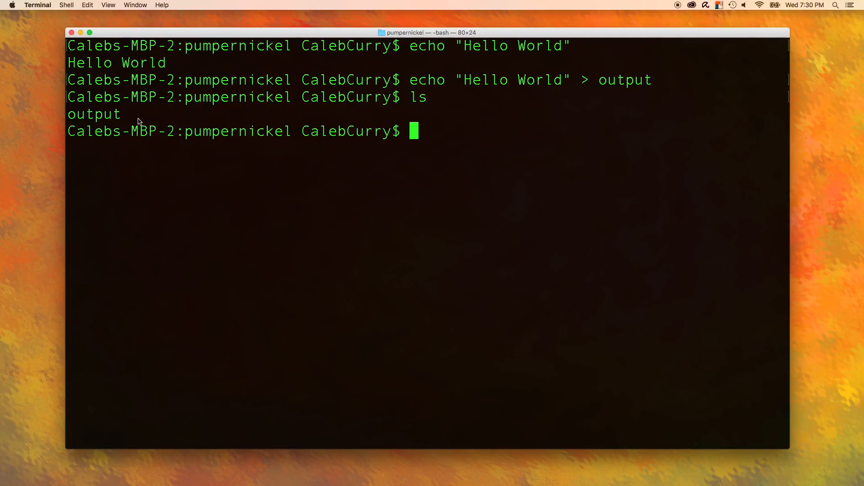
{"action": "mouse_move", "coordinate": [213, 176]}
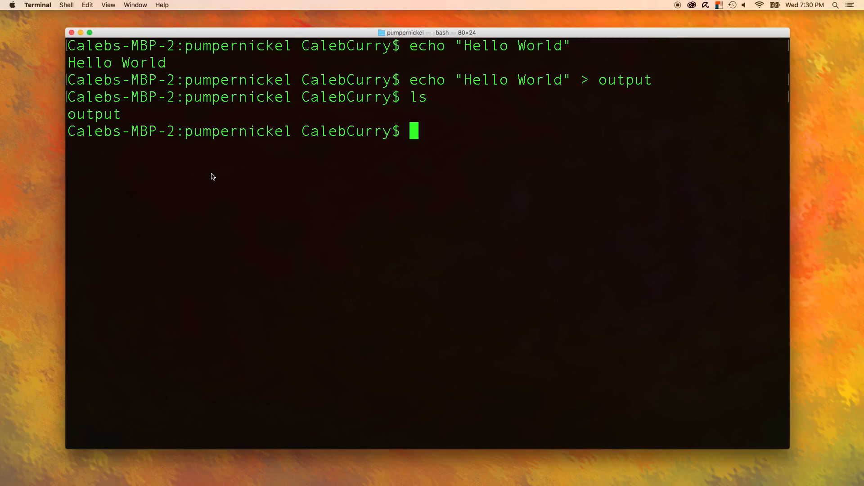
Display output with cat, then overwrite it with "pizza" using > and point out the result.
{"action": "type", "text": "cat output"}
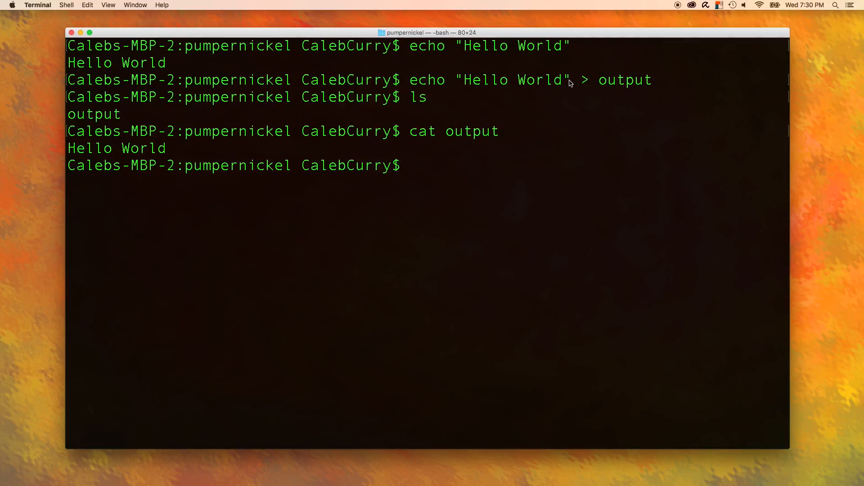
{"action": "double_click", "coordinate": [419, 80]}
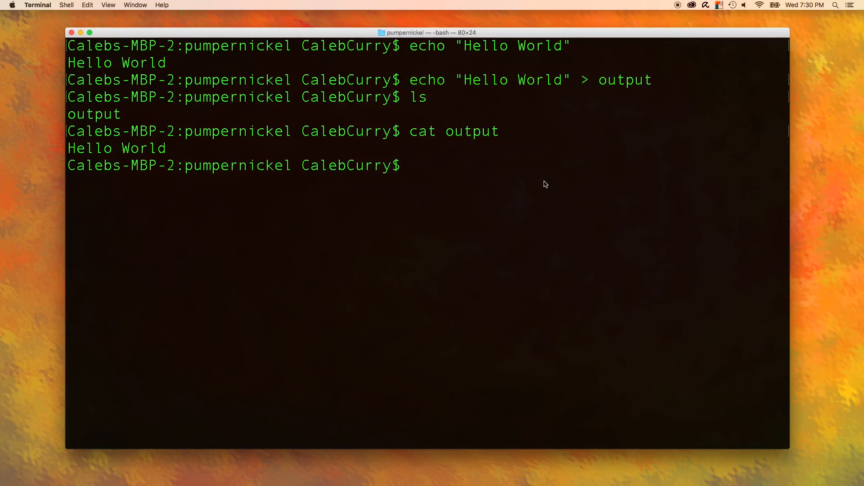
{"action": "type", "text": "echo \"pizza"}
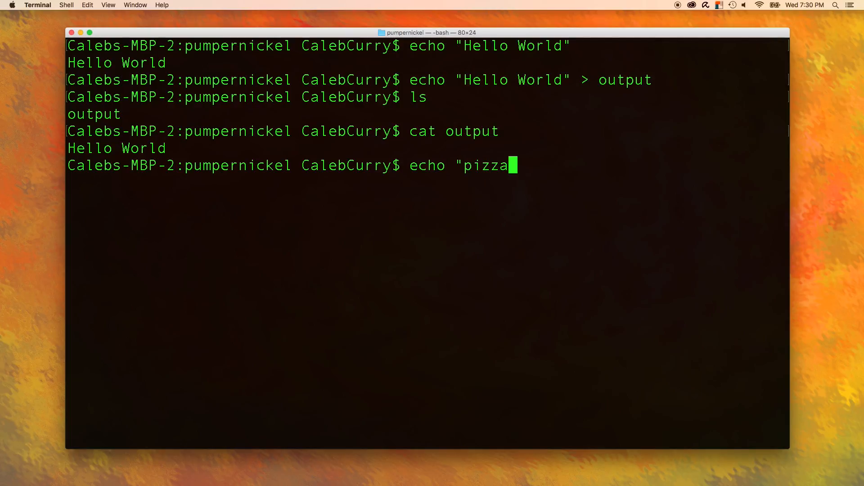
{"action": "type", "text": "\" > output"}
{"action": "type", "text": "cat output"}
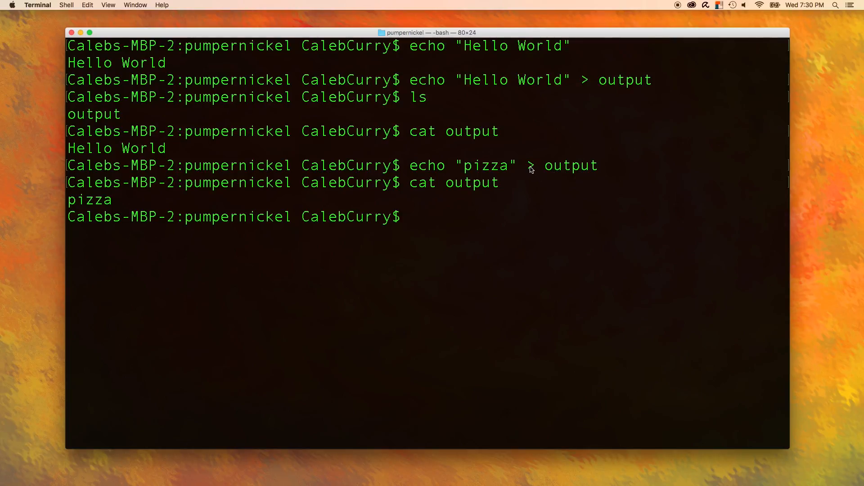
{"action": "left_click_drag", "start_coordinate": [410, 165], "coordinate": [599, 165]}
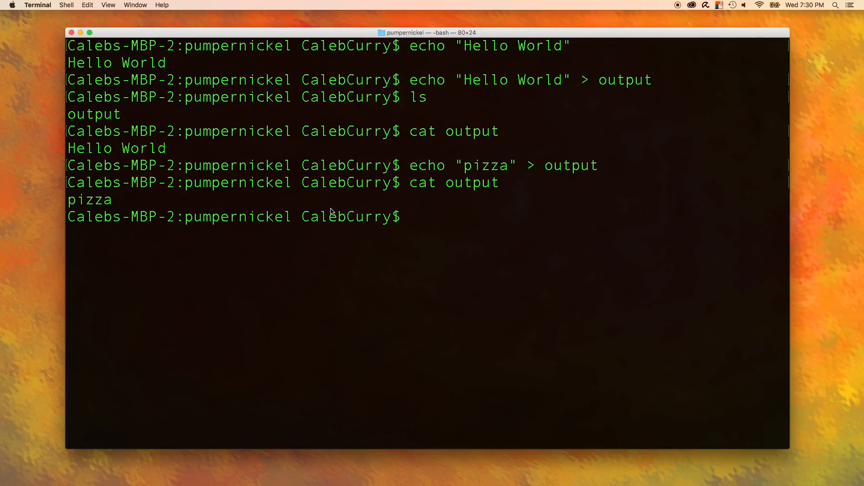
{"action": "mouse_move", "coordinate": [449, 217]}
{"action": "type", "text": "echo \"Pizza!!!!\" >> output"}
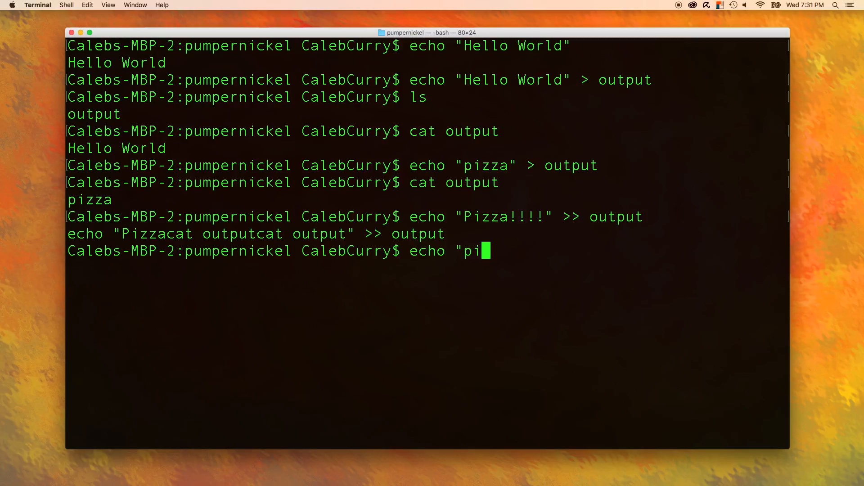
Append "pizza" and "PIE" to output with >> and display it with cat.
{"action": "type", "text": "zza\" >> output"}
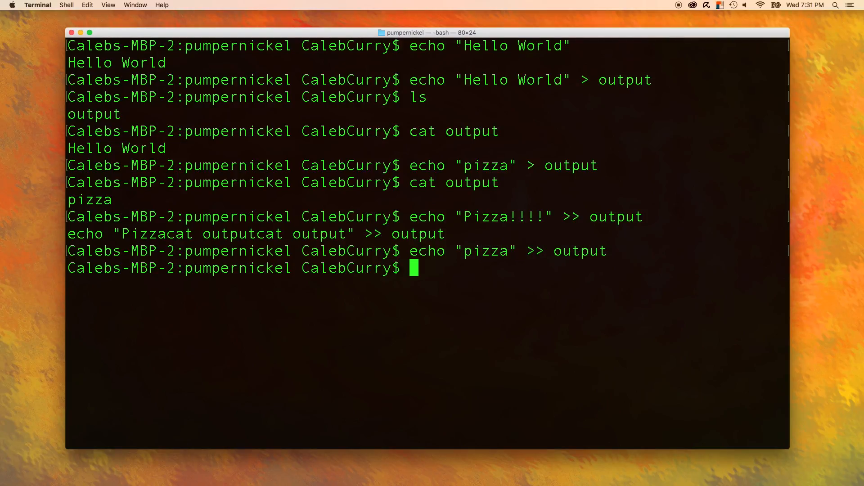
{"action": "type", "text": "cat output"}
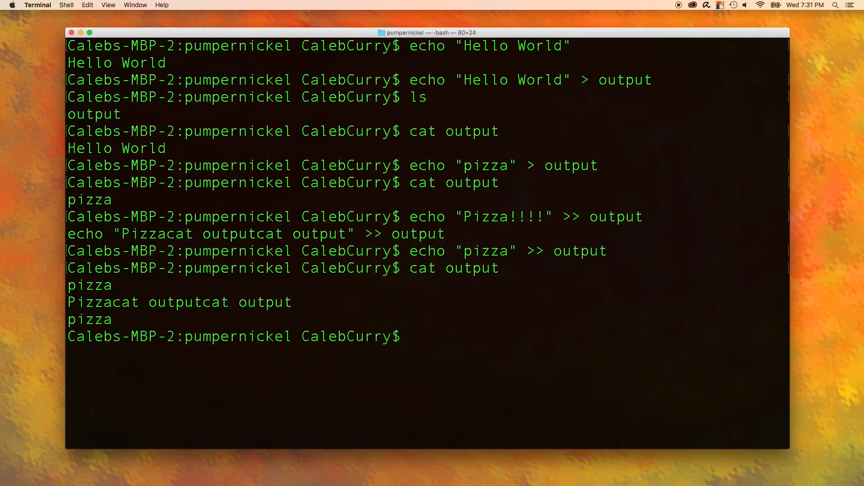
{"action": "type", "text": "echo \"PIE\" <<"}
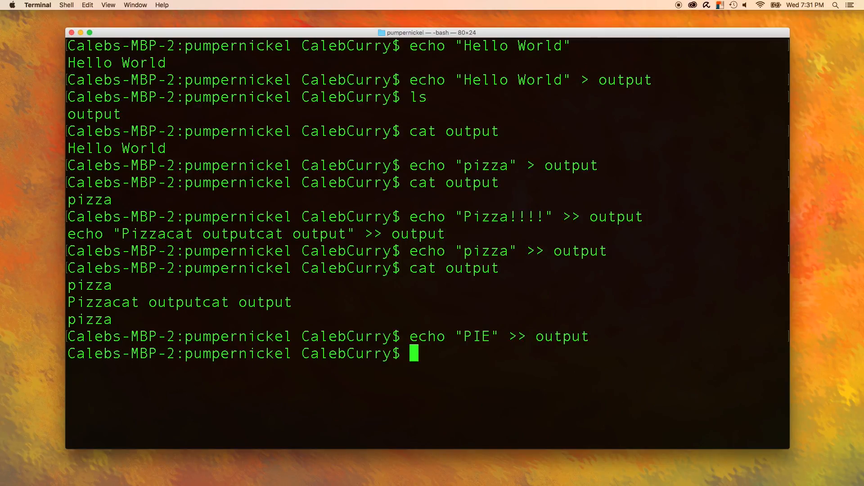
Show output again and point out the appended PIE and the stray cat text.
{"action": "type", "text": "cat output"}
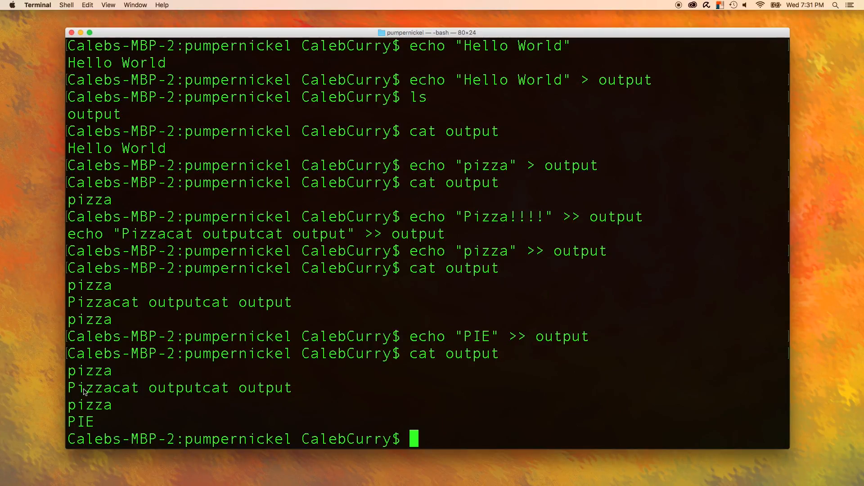
{"action": "double_click", "coordinate": [80, 422]}
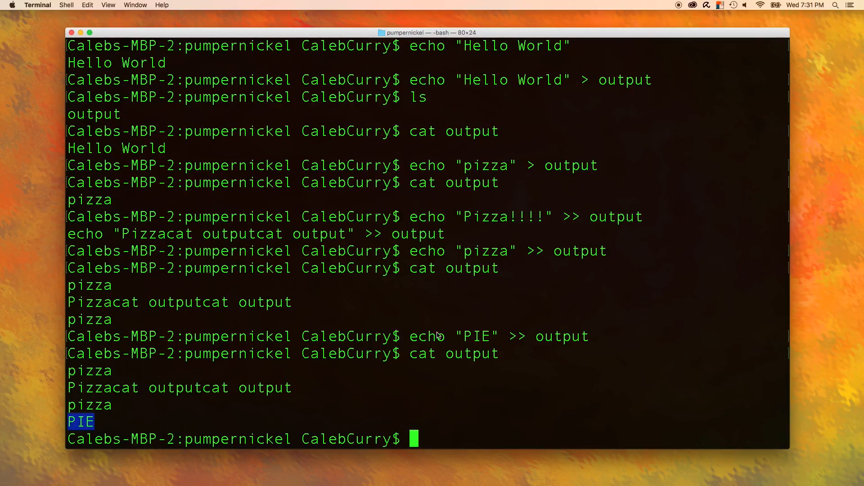
{"action": "double_click", "coordinate": [125, 388]}
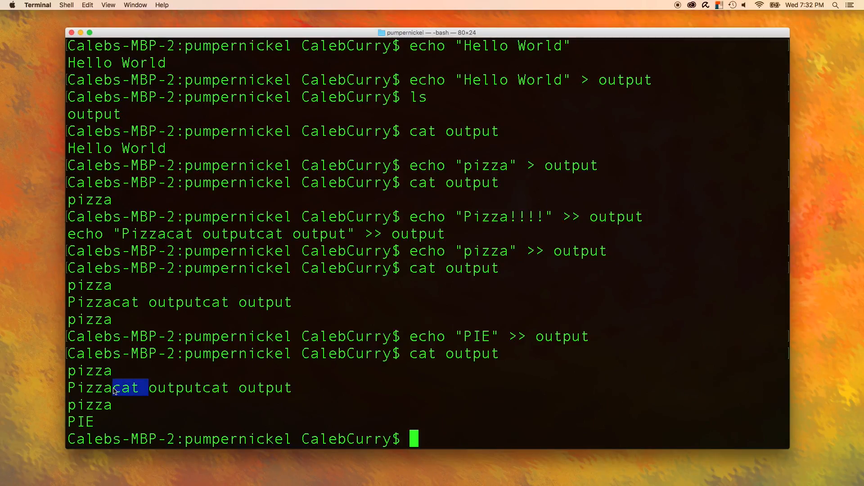
{"action": "mouse_move", "coordinate": [499, 345]}
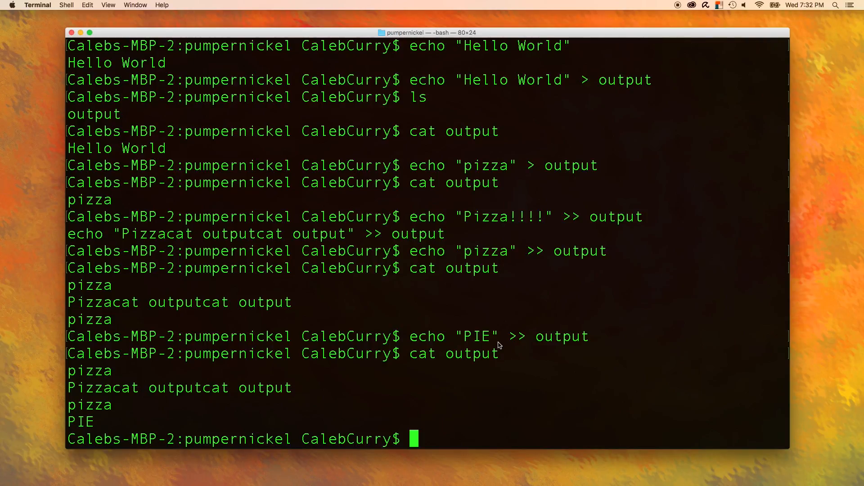
Redirect ls -la into a new lsOutput file and display its contents with cat.
{"action": "type", "text": "ls -"}
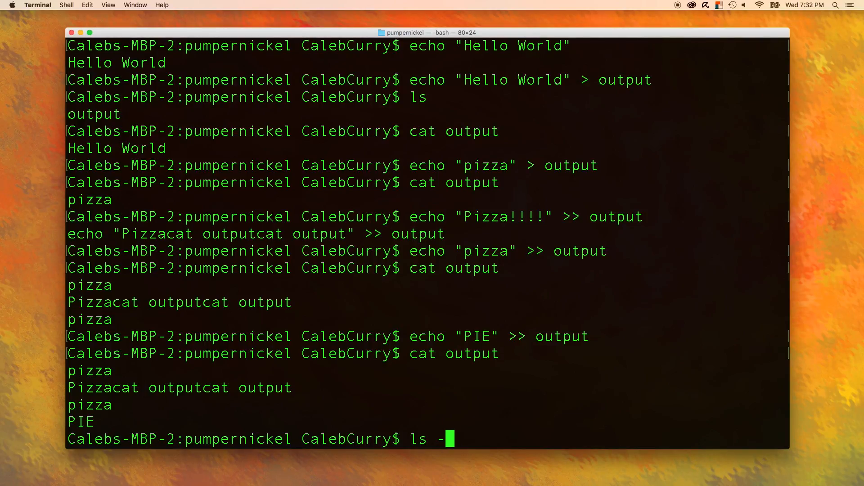
{"action": "type", "text": "la"}
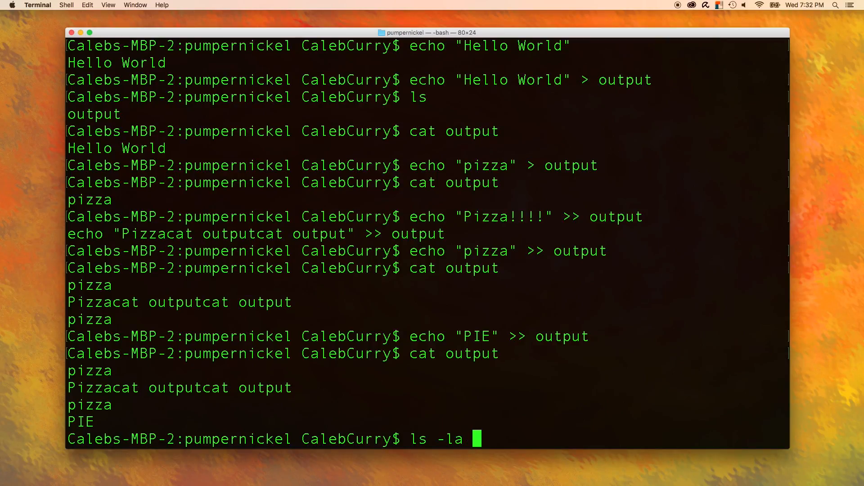
{"action": "type", "text": "> ls"}
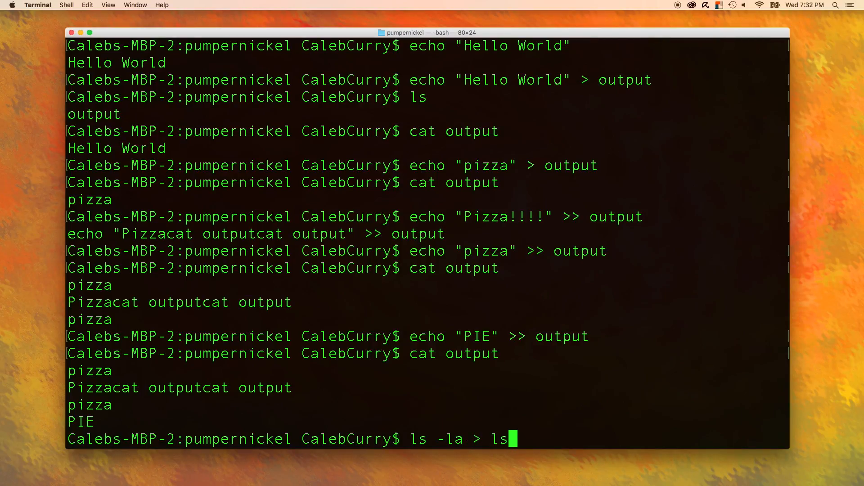
{"action": "type", "text": "Output"}
{"action": "type", "text": "ls -la"}
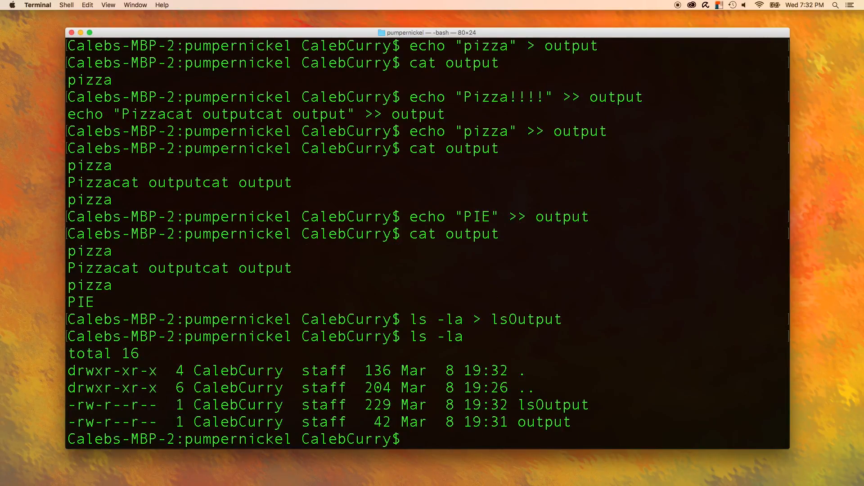
{"action": "type", "text": "cat"}
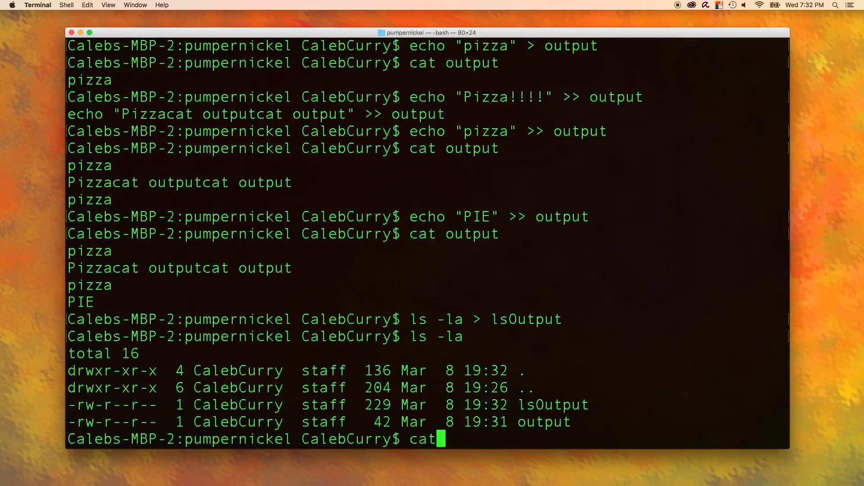
{"action": "type", "text": "ls -la > lsOutput"}
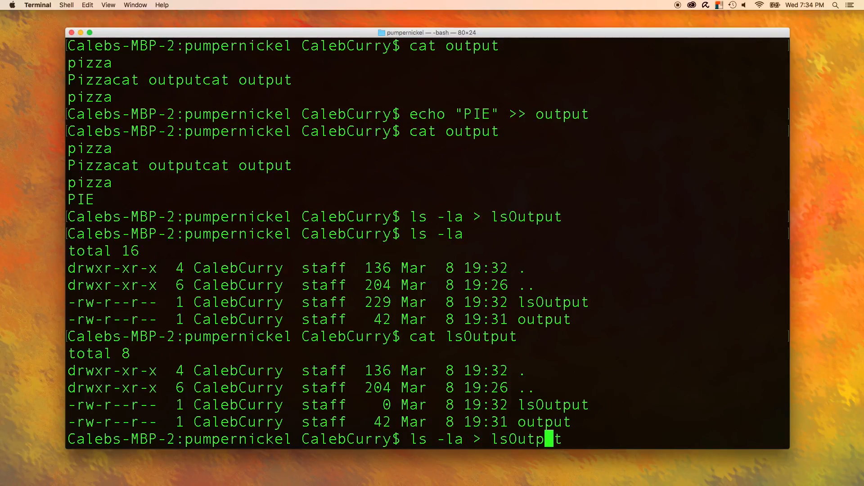
Append ls -la to lsOutput with >> several times and cat the much longer file.
{"action": "type", "text": ">"}
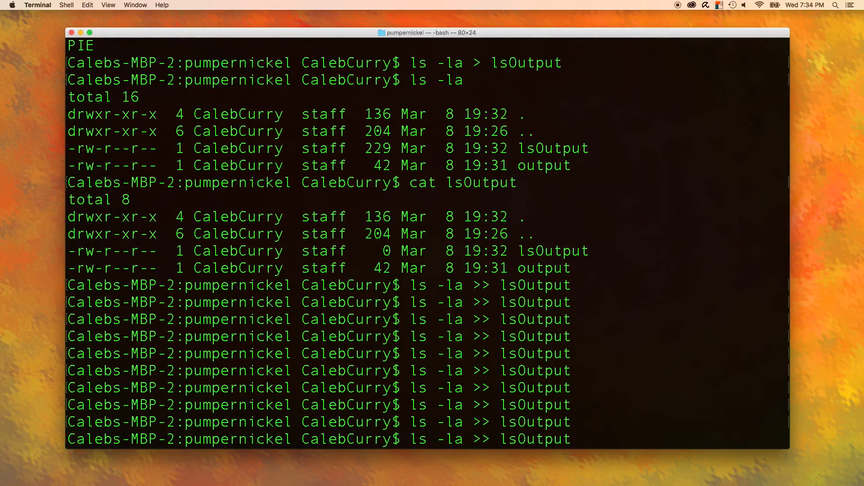
{"action": "key", "text": "Return"}
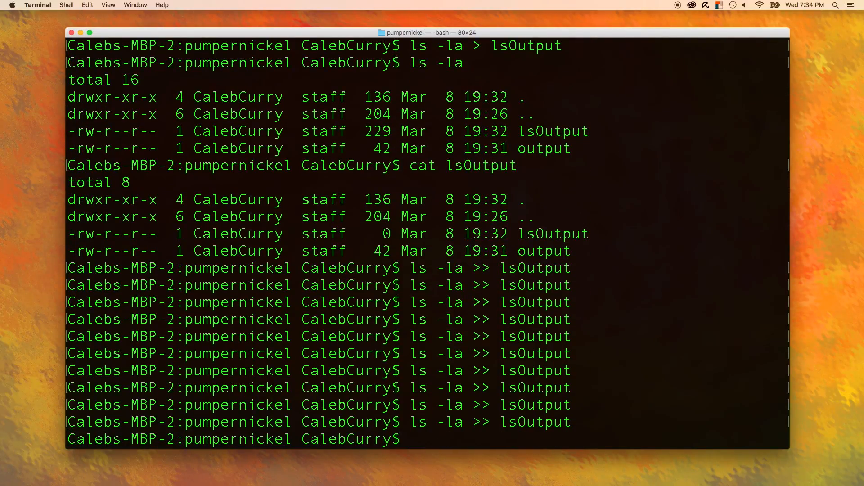
{"action": "type", "text": "cat lsOutput"}
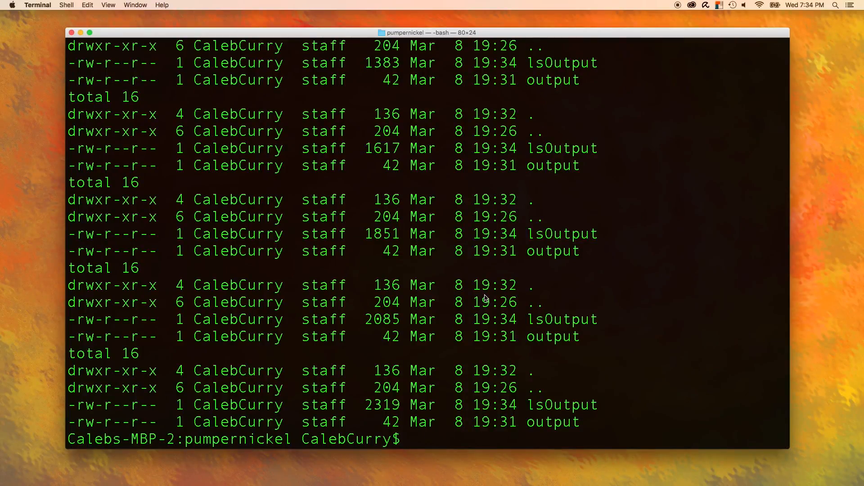
View lsOutput in the less pager so the stacked listings read one screen at a time.
{"action": "type", "text": "les"}
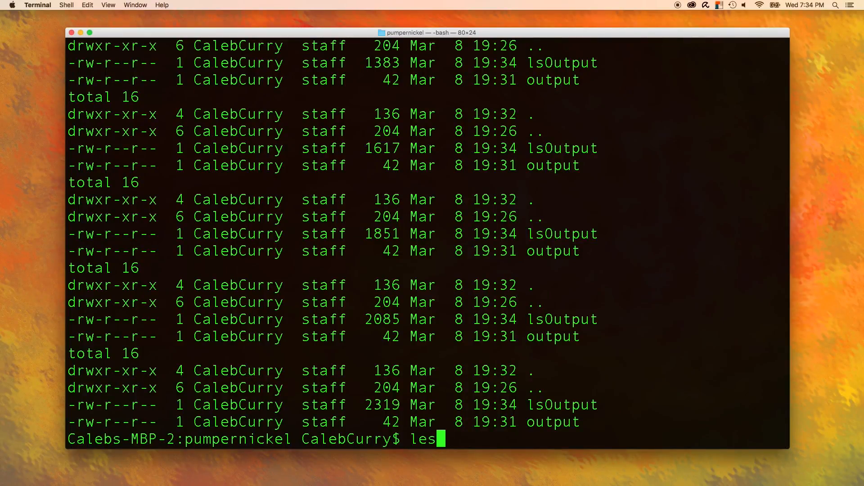
{"action": "type", "text": "s"}
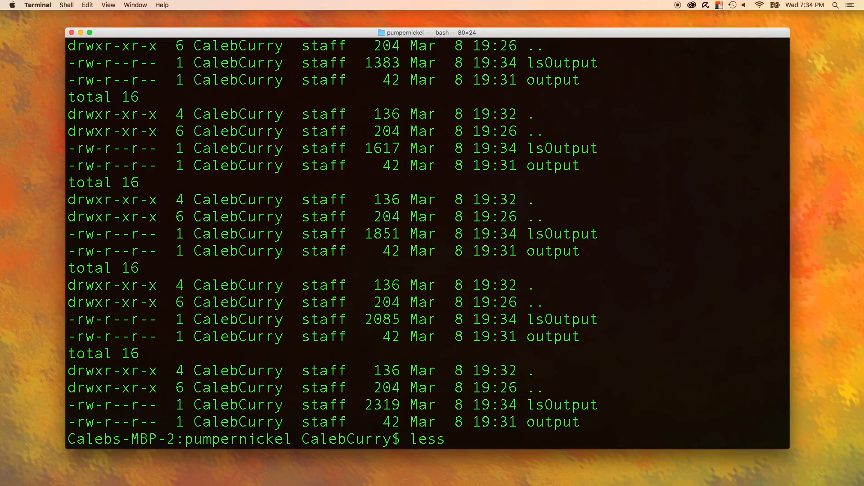
{"action": "type", "text": "lsOutput"}
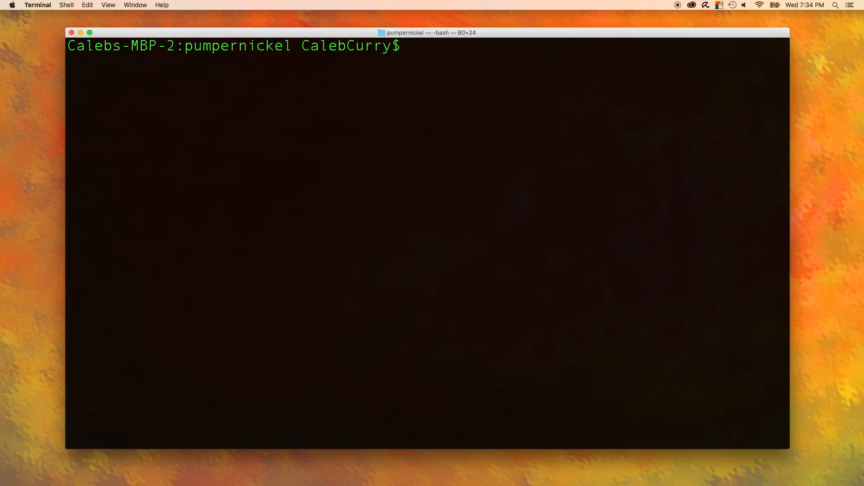
{"action": "type", "text": "less"}
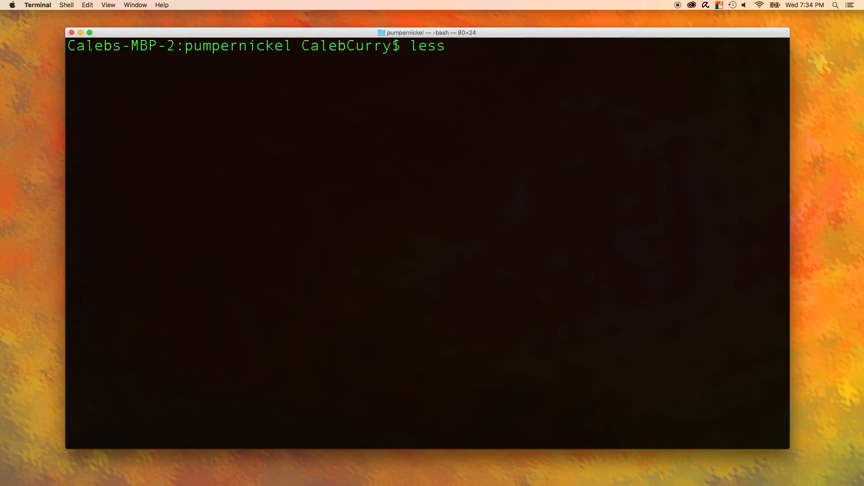
{"action": "type", "text": "lsOutput"}
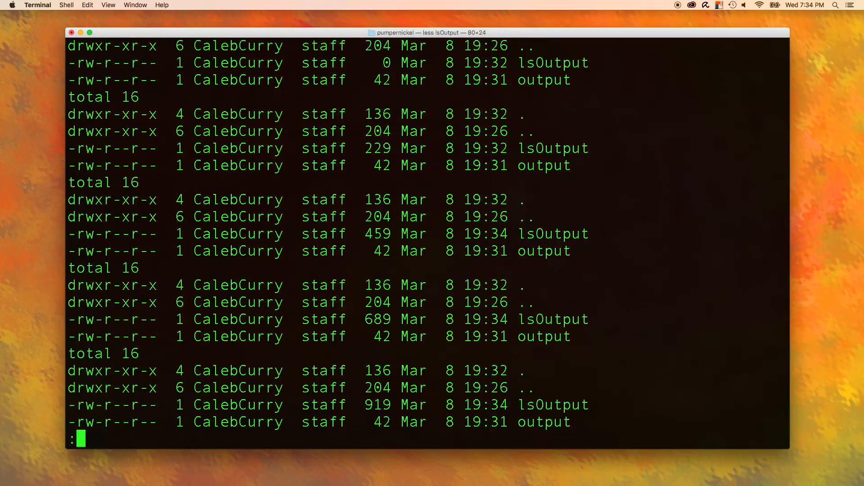
{"action": "scroll", "scroll_direction": "down", "scroll_amount": 3}
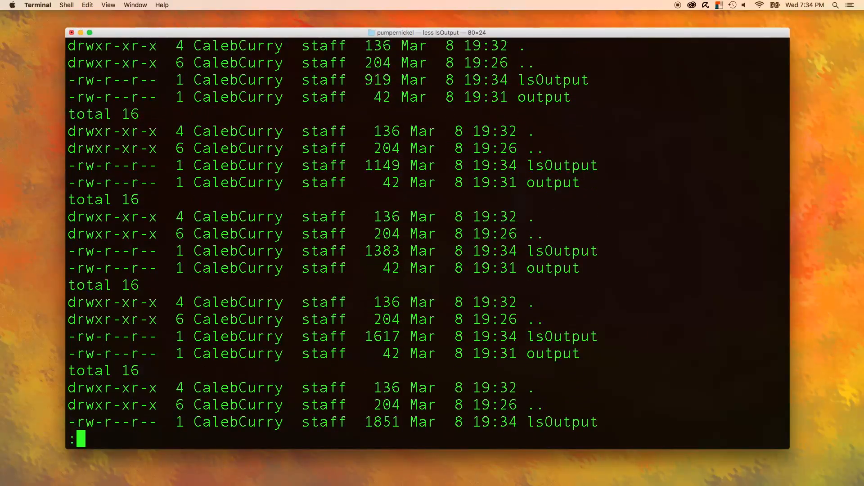
{"action": "scroll", "scroll_direction": "down", "scroll_amount": 3}
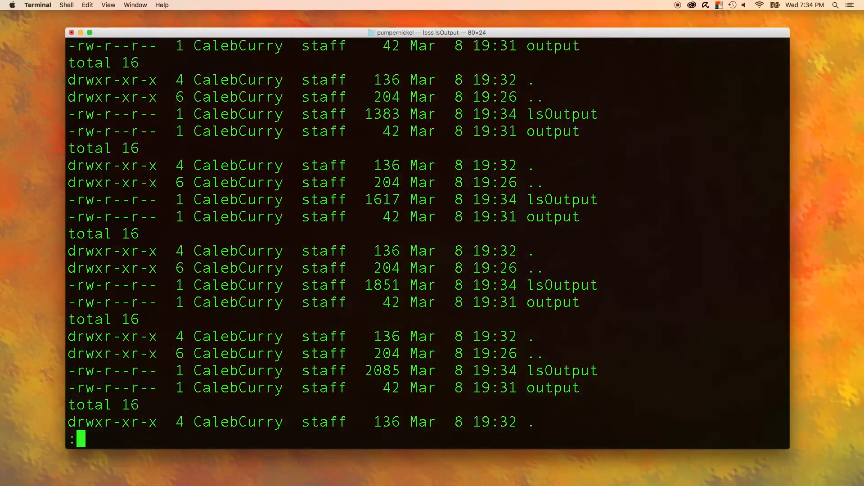
{"action": "scroll", "scroll_direction": "down", "scroll_amount": 3}
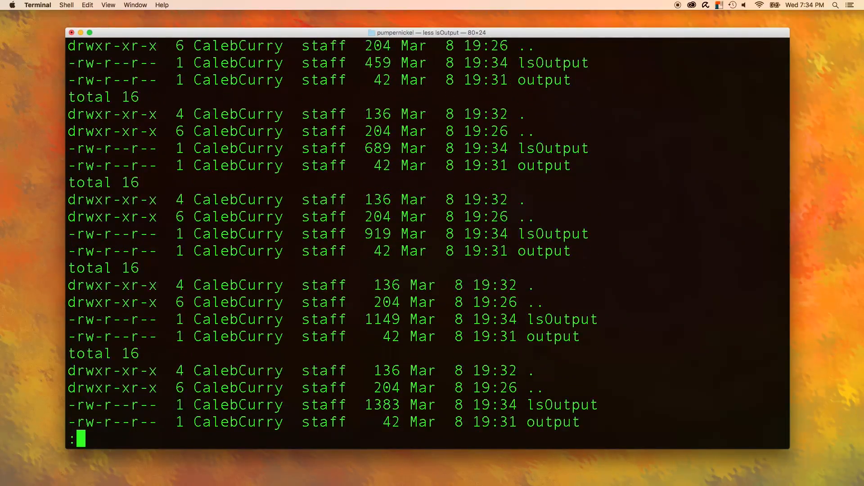
{"action": "scroll", "scroll_direction": "down", "scroll_amount": 3}
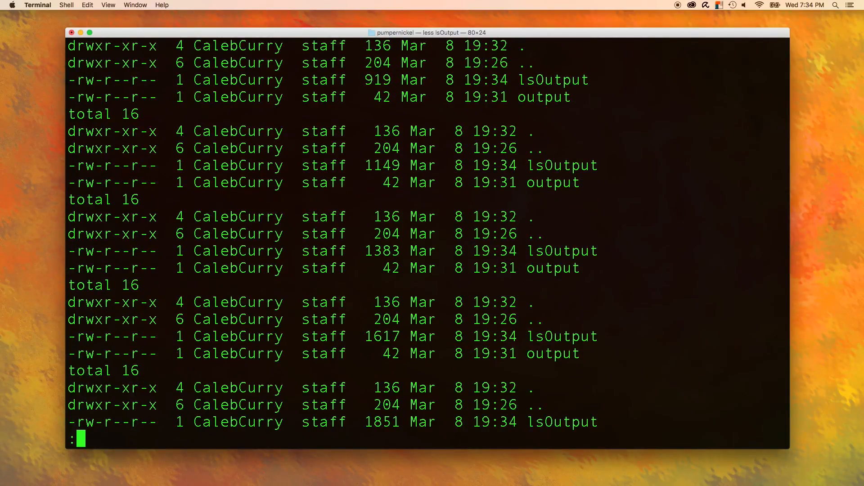